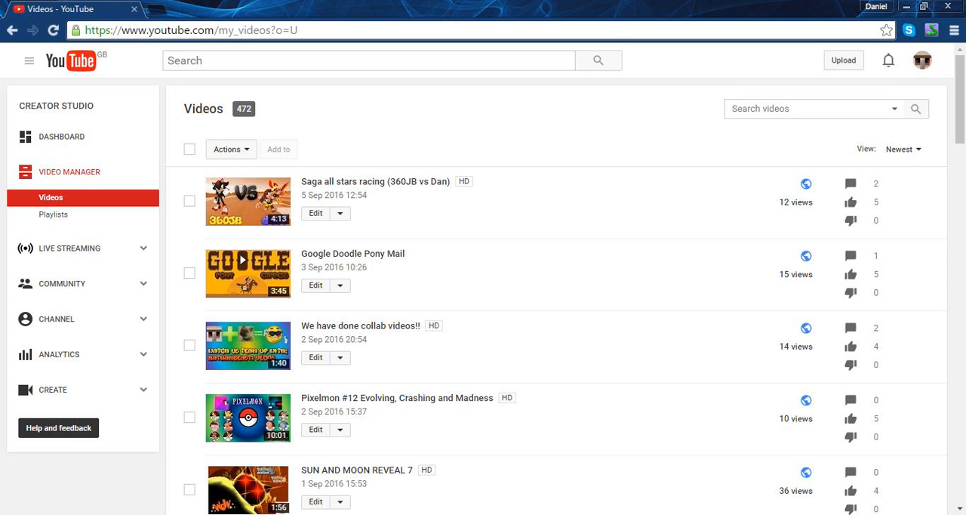
scroll("down", 3)
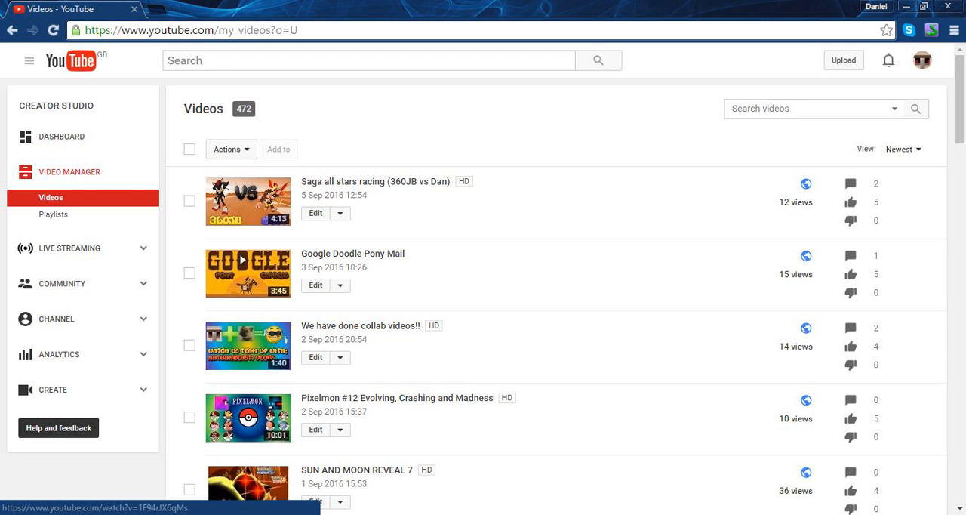
mouse_move(359, 326)
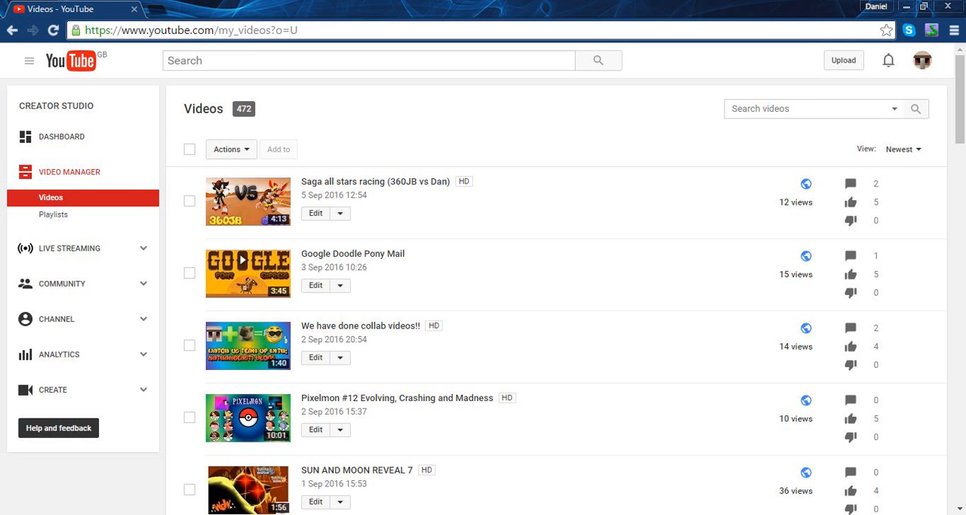
scroll("down", 3)
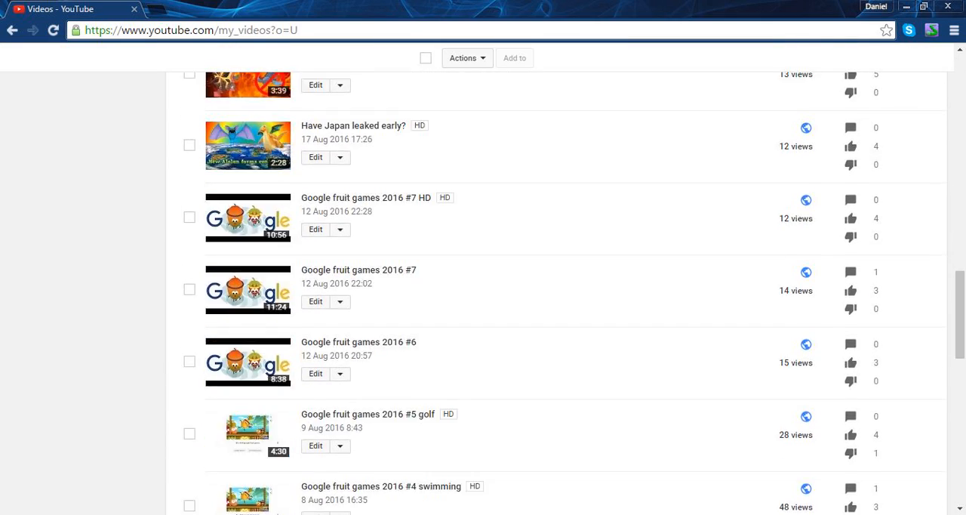
scroll("down", 3)
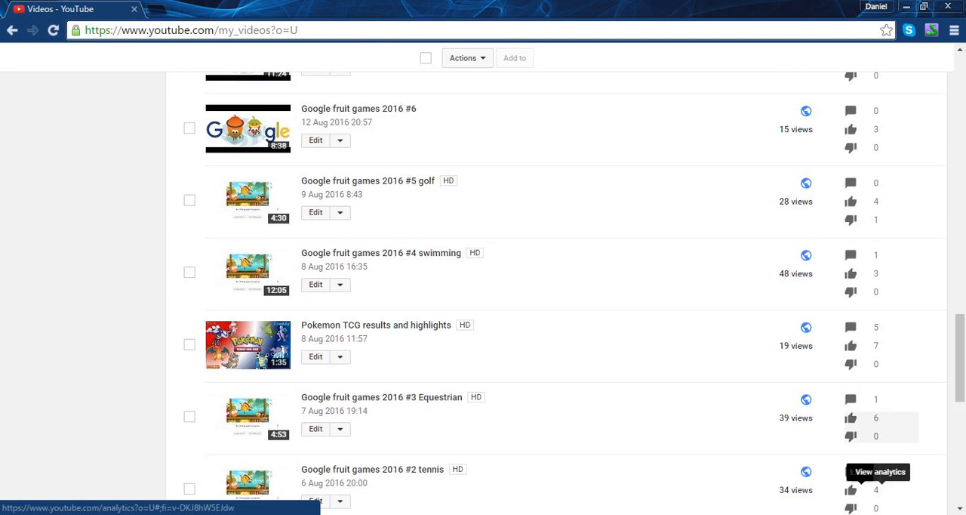
scroll("up", 3)
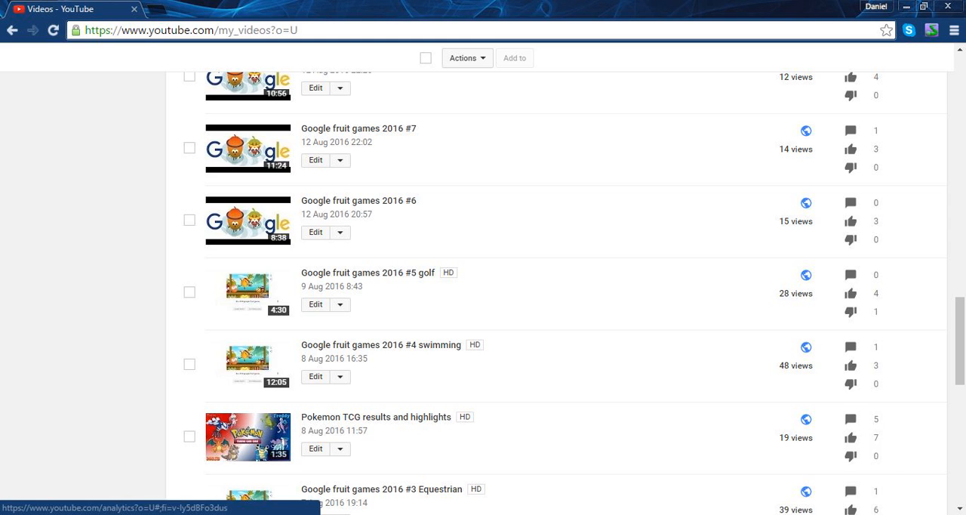
scroll("down", 3)
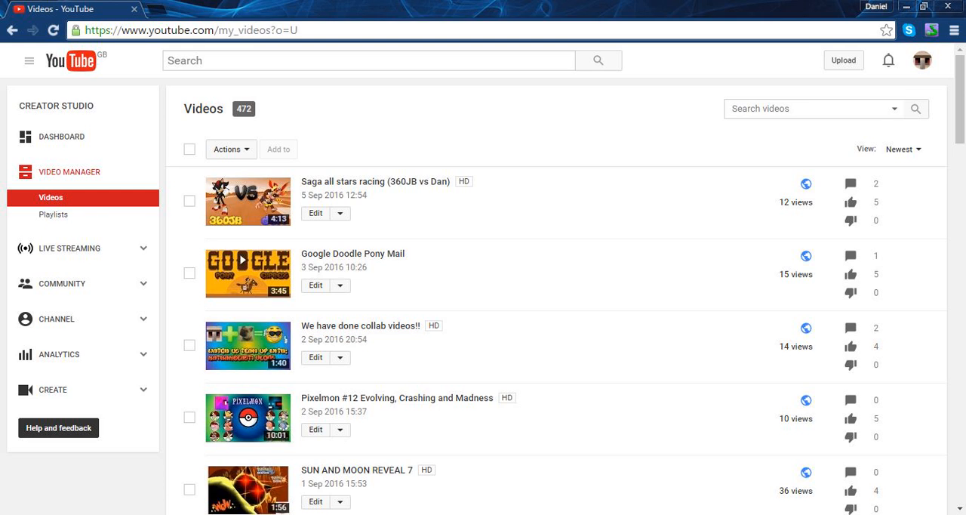
double_click(334, 266)
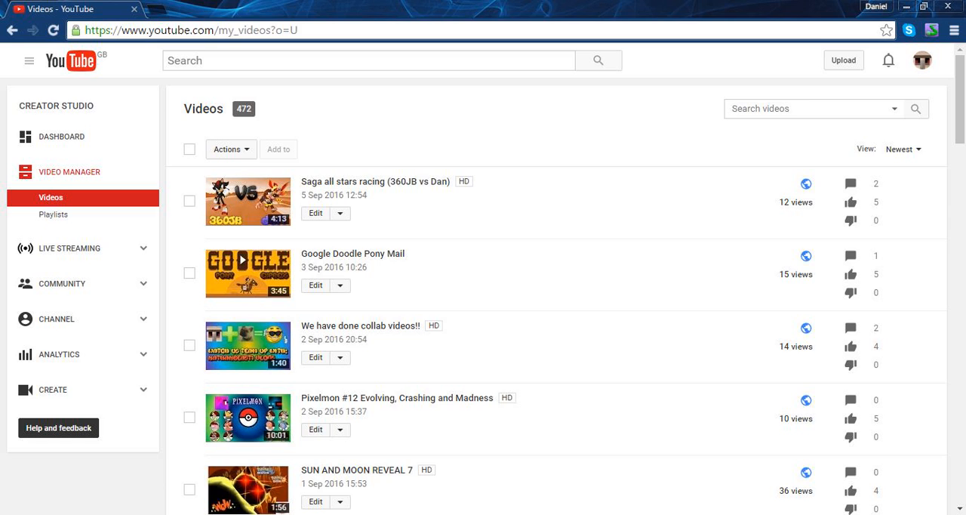
mouse_move(395, 399)
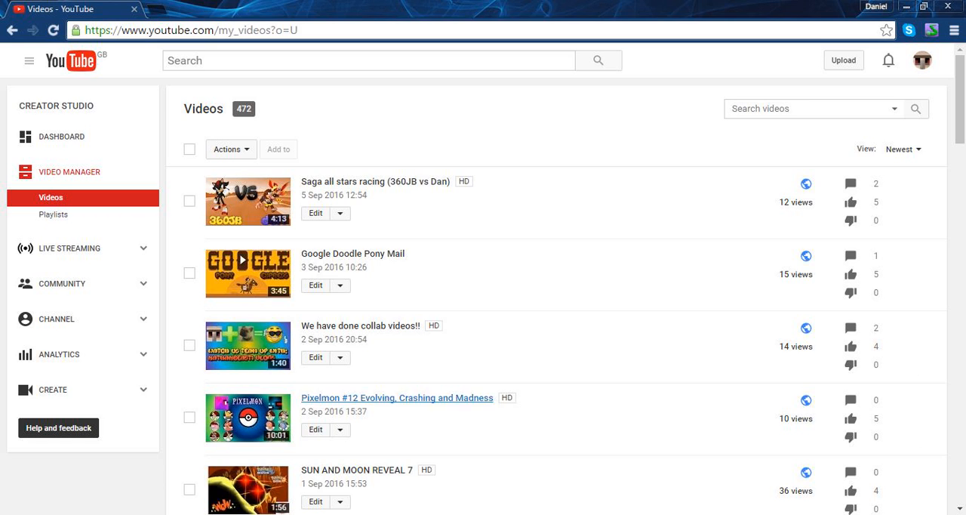